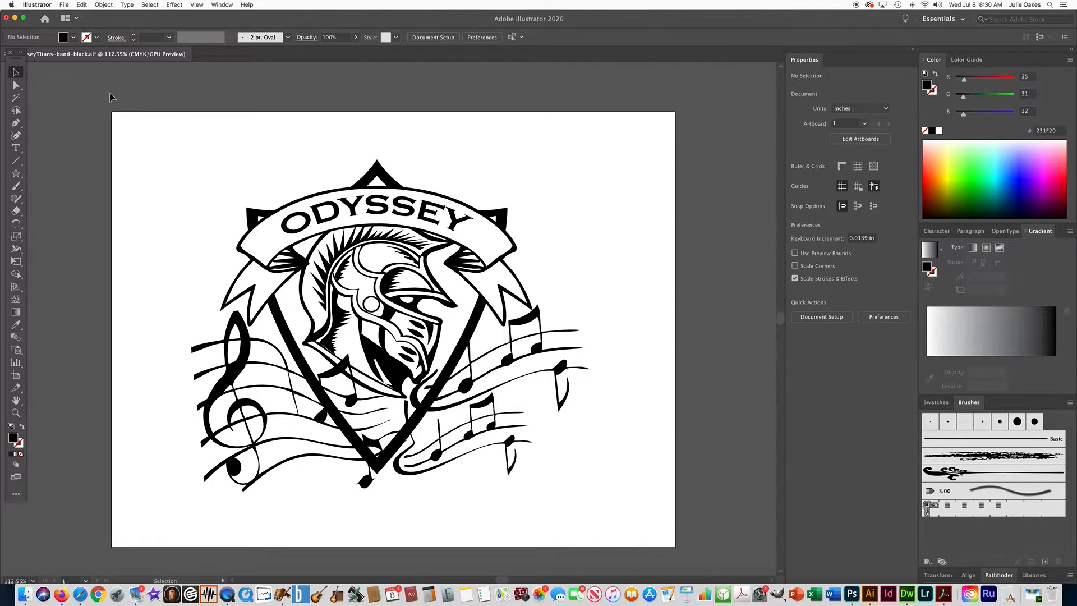
mouse_move(356, 256)
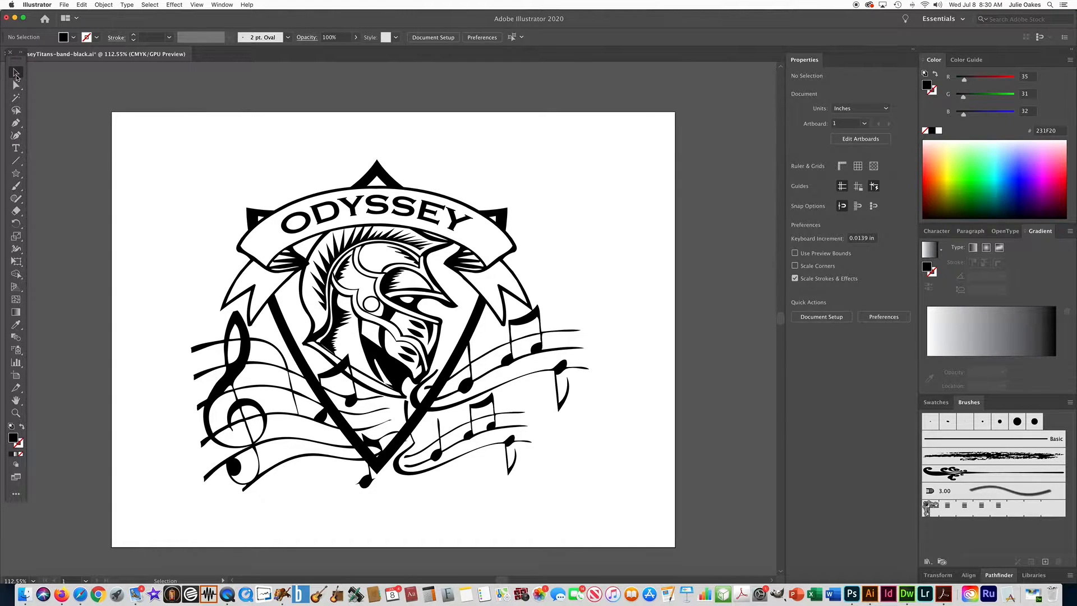
mouse_move(142, 134)
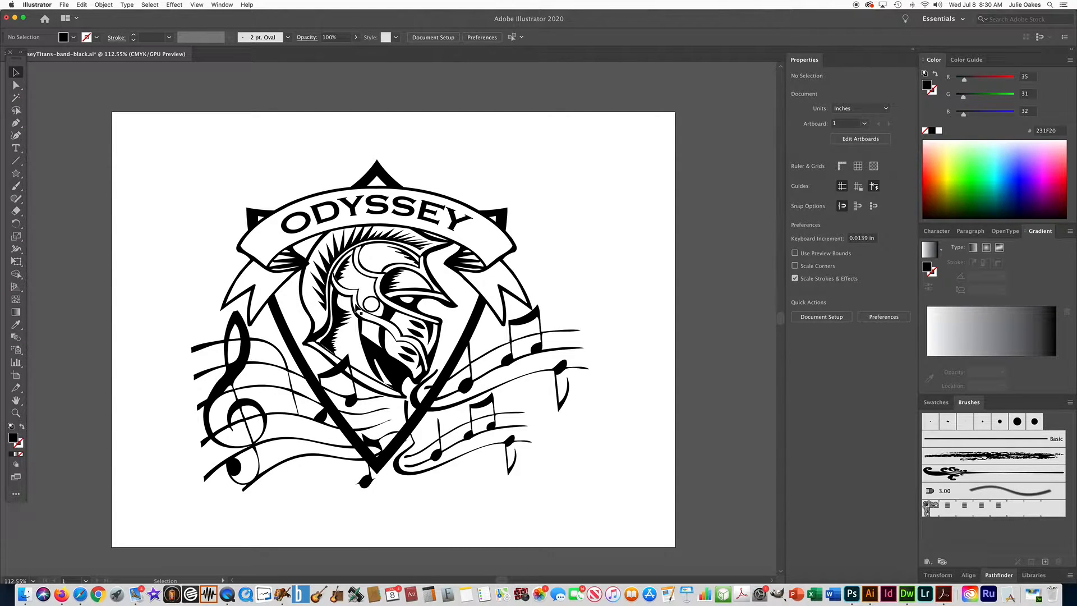
Select the mascot helmet group within the Odyssey logo artwork.
click(374, 305)
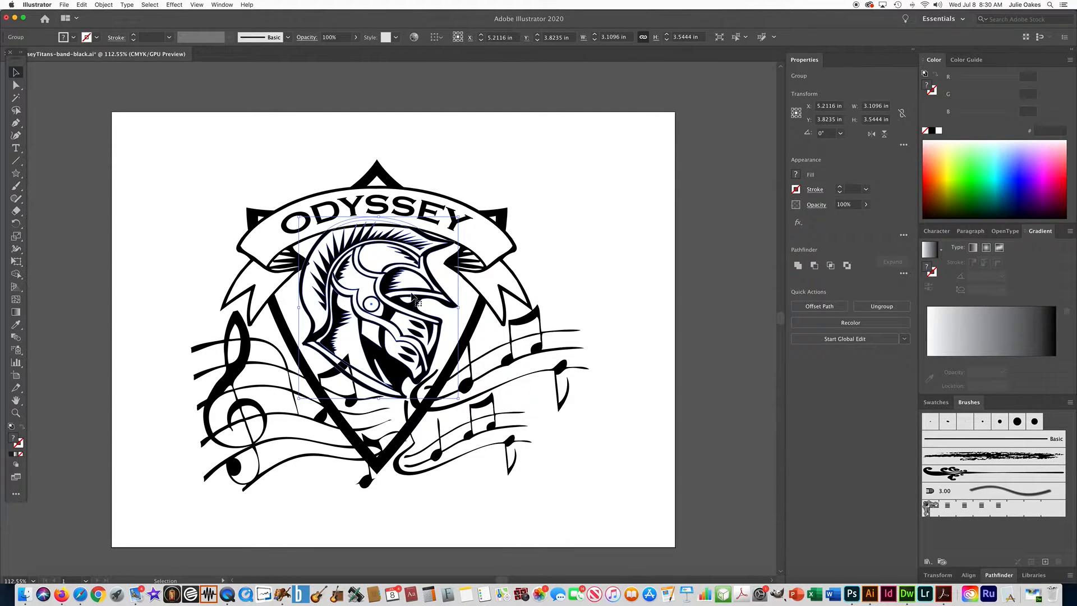
mouse_move(334, 233)
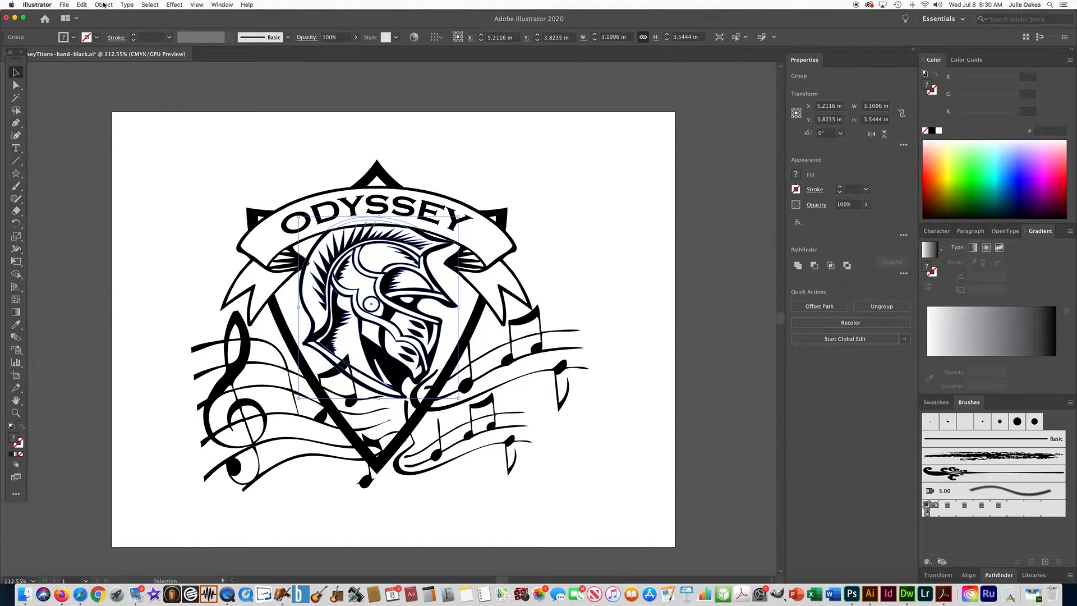
click(103, 4)
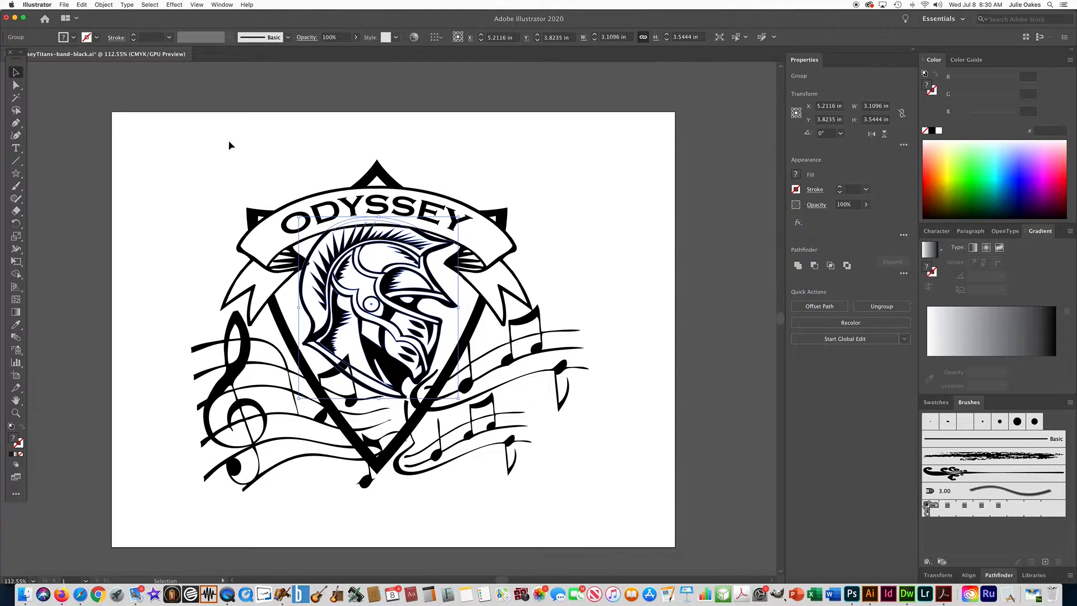
mouse_move(288, 251)
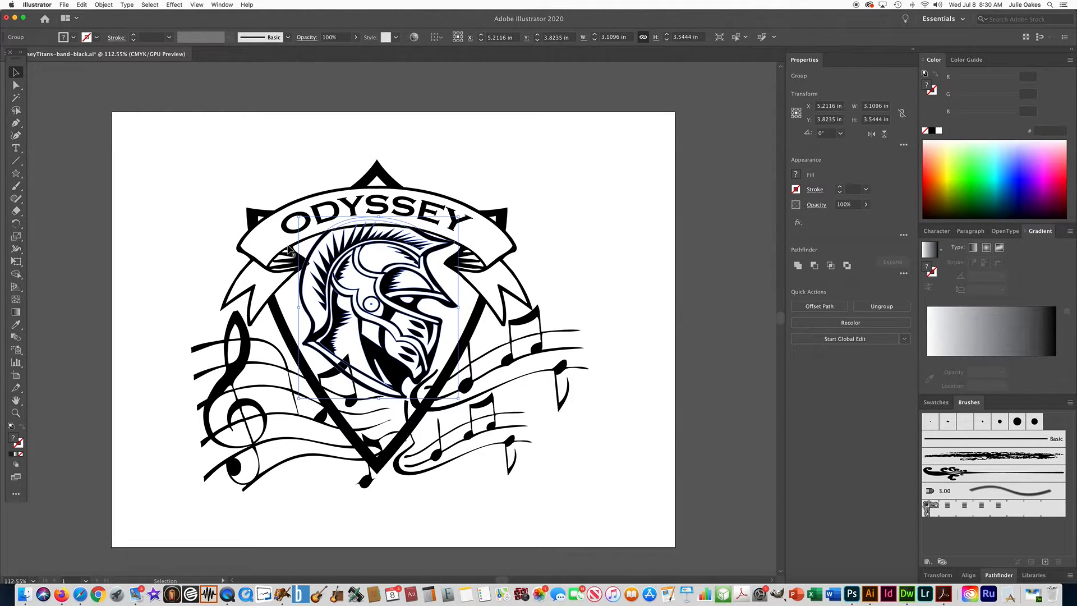
mouse_move(390, 292)
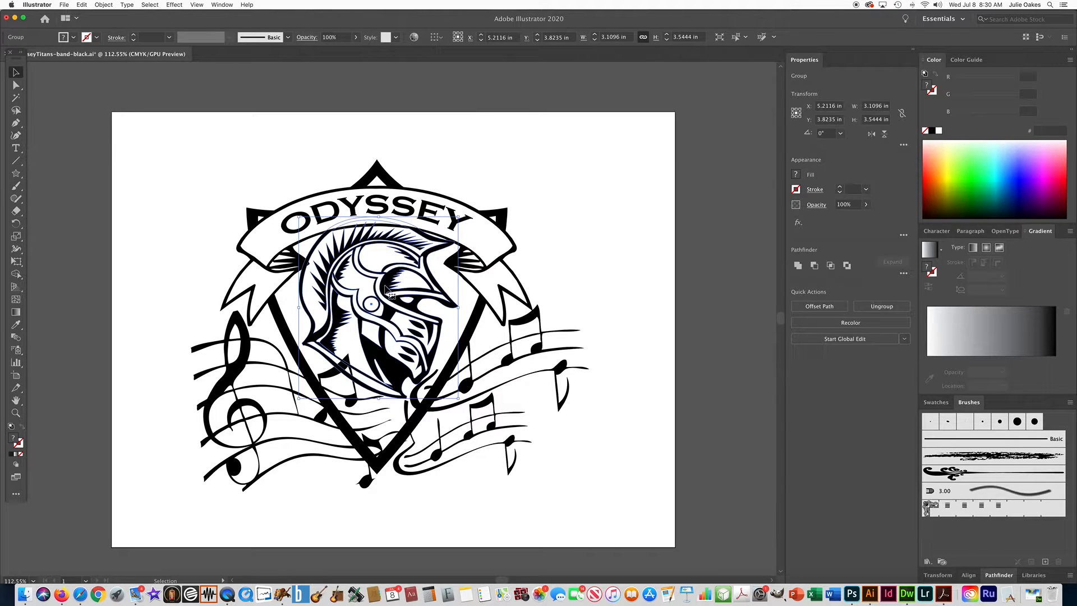
Isolate the selected helmet group via its context menu, dimming the rest of the logo.
right_click(392, 294)
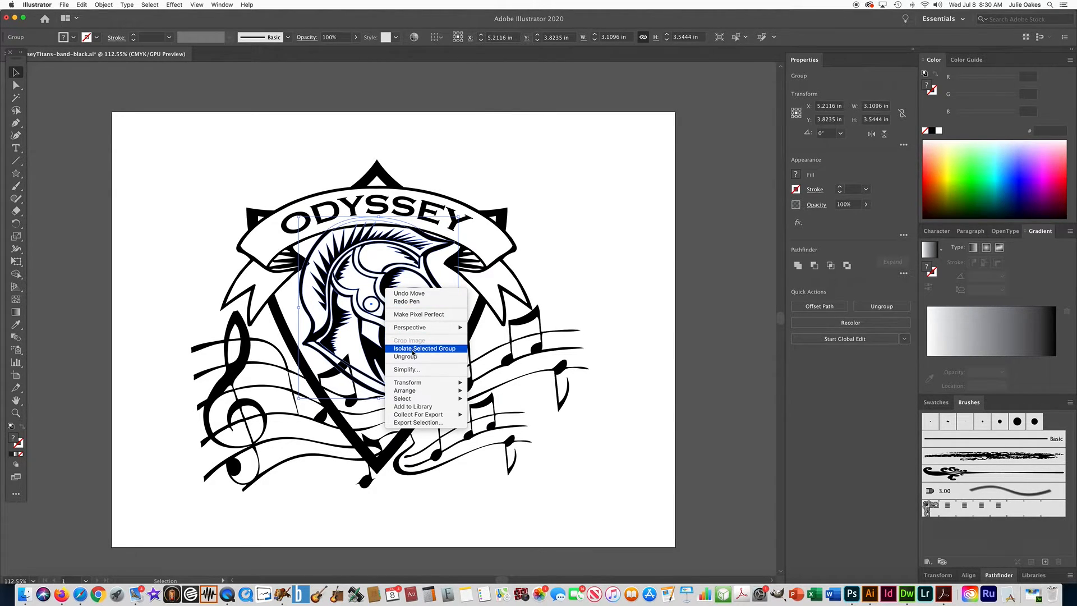
mouse_move(448, 351)
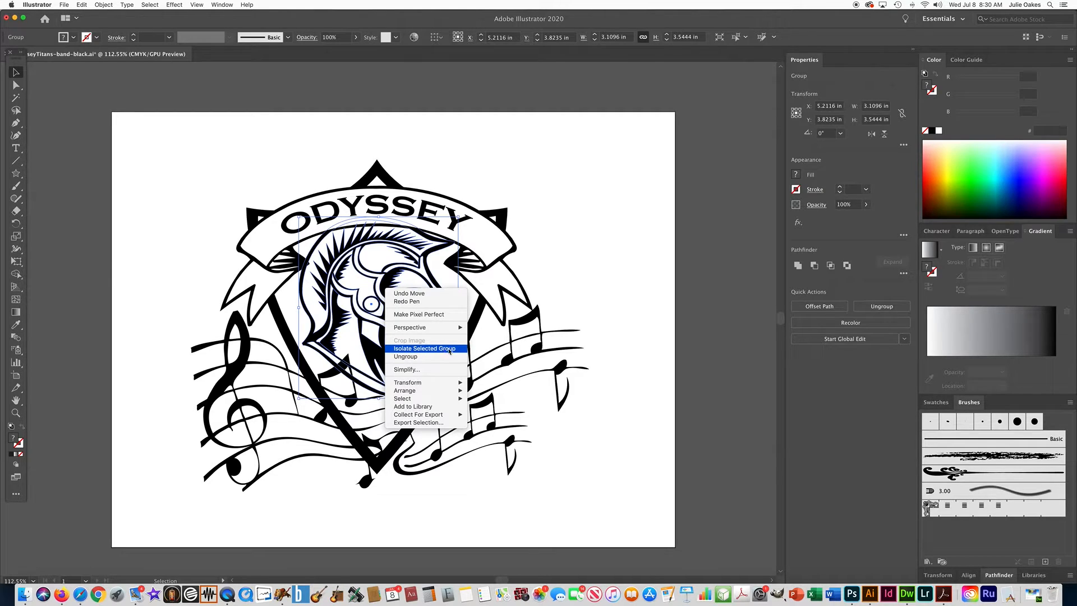
click(425, 348)
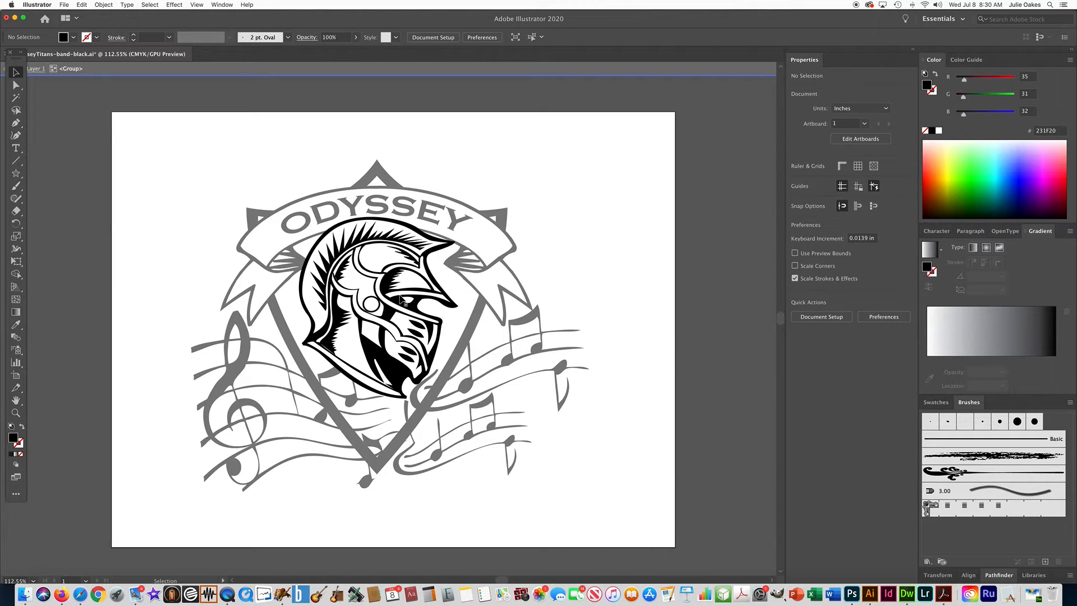
With the Direct Selection tool, select an anchor point on the helmet's crest plume.
click(16, 84)
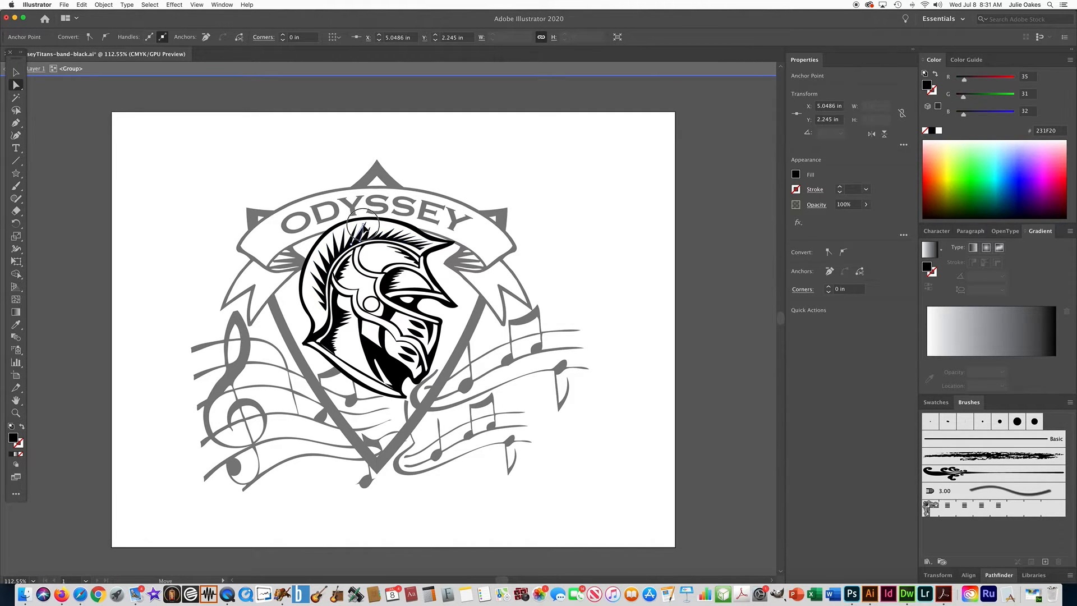
click(360, 227)
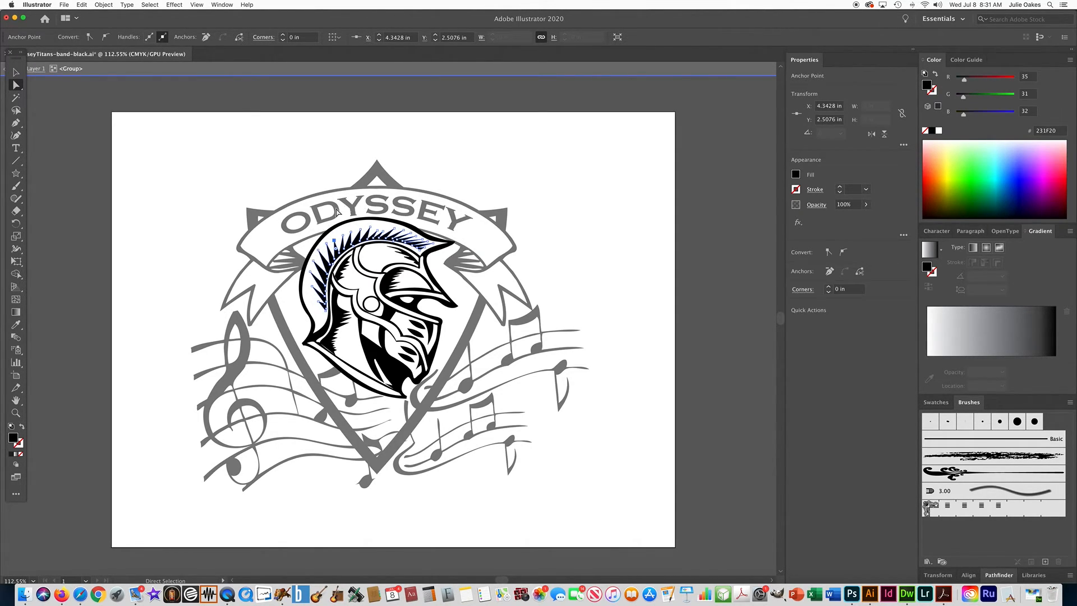
mouse_move(505, 210)
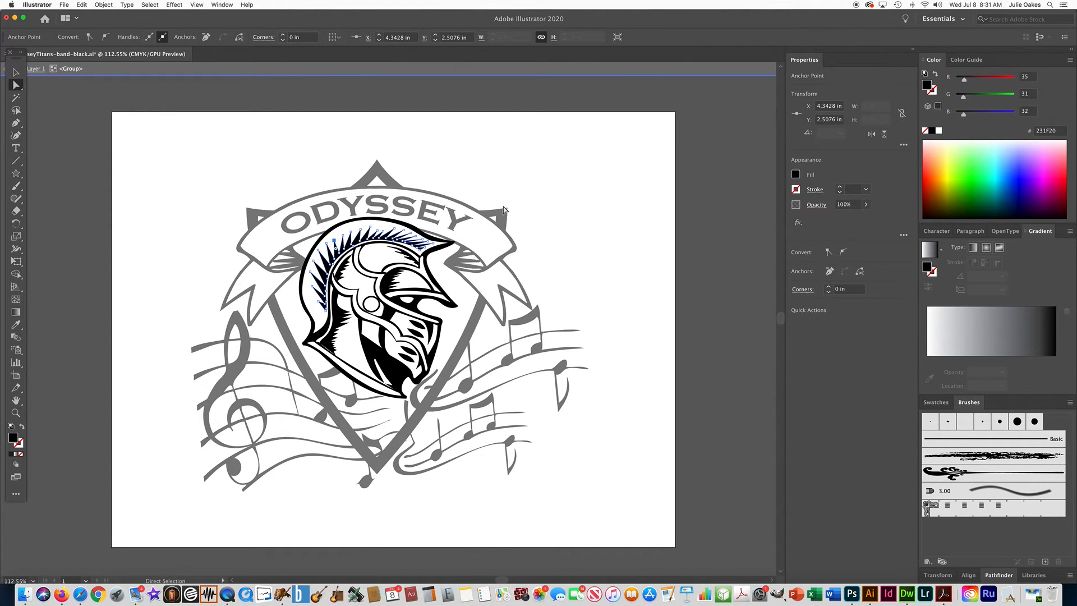
mouse_move(204, 188)
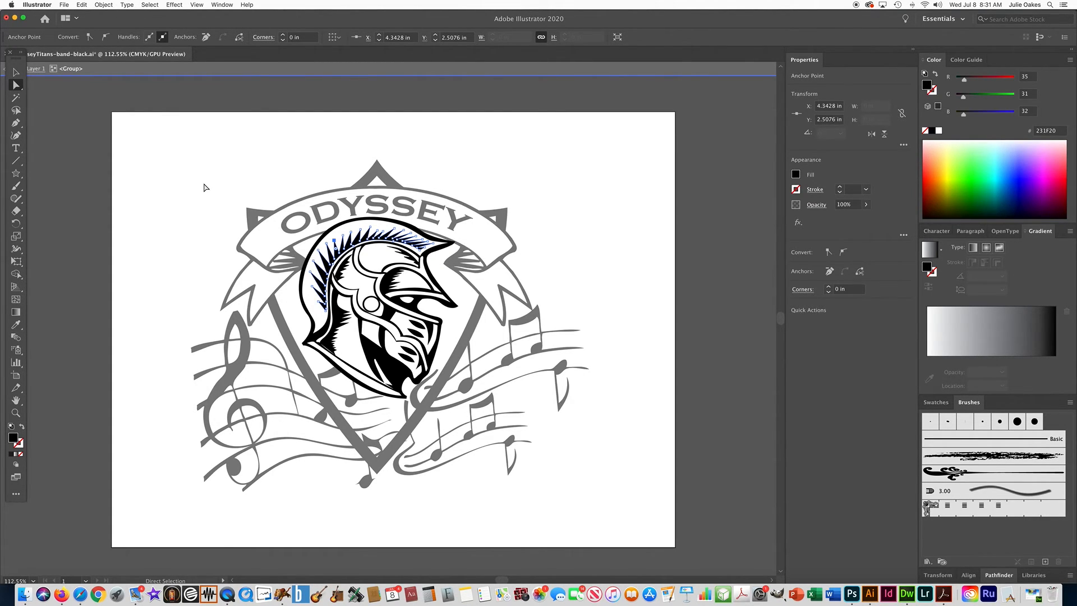
Exit isolation mode so the full logo returns to normal editing, nothing selected.
click(203, 191)
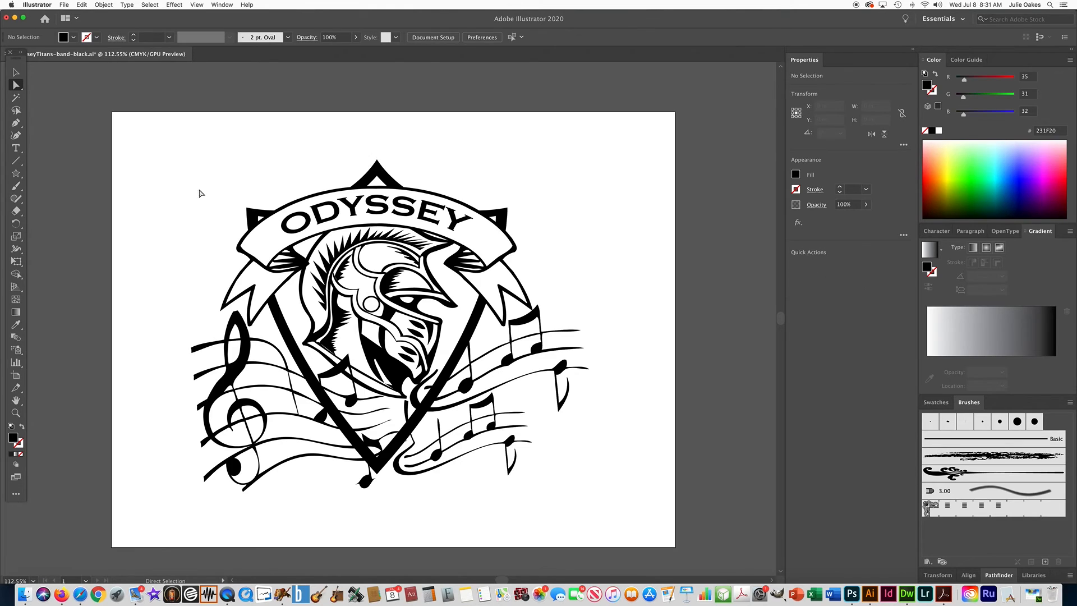
mouse_move(205, 176)
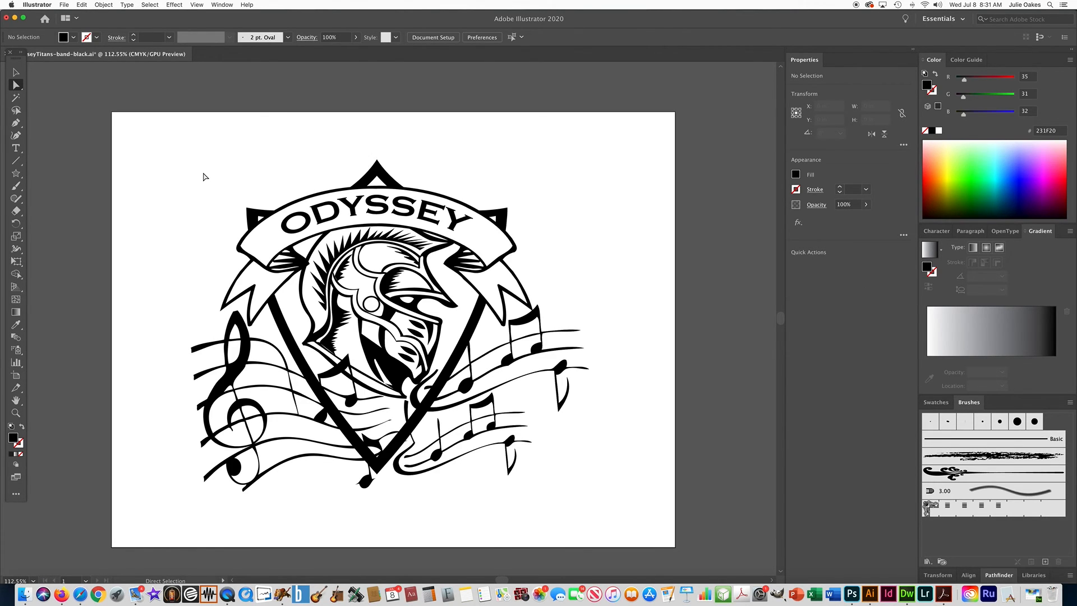